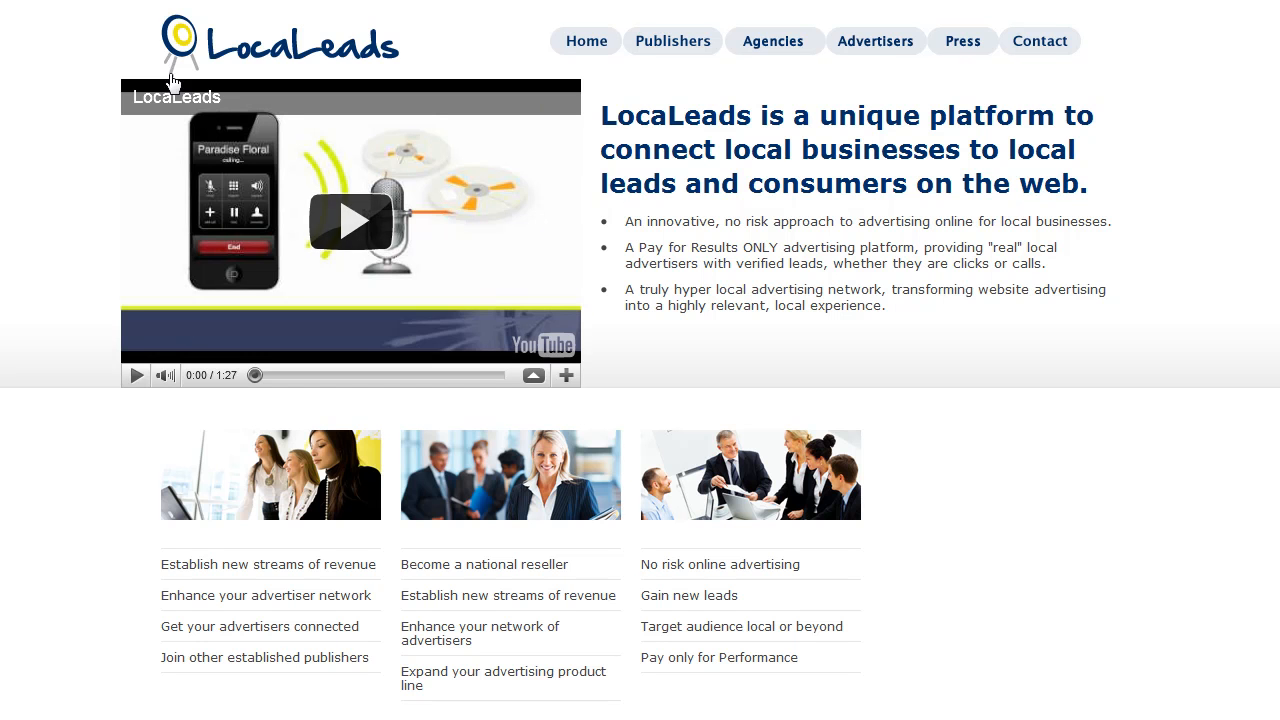
mouse_move(440, 215)
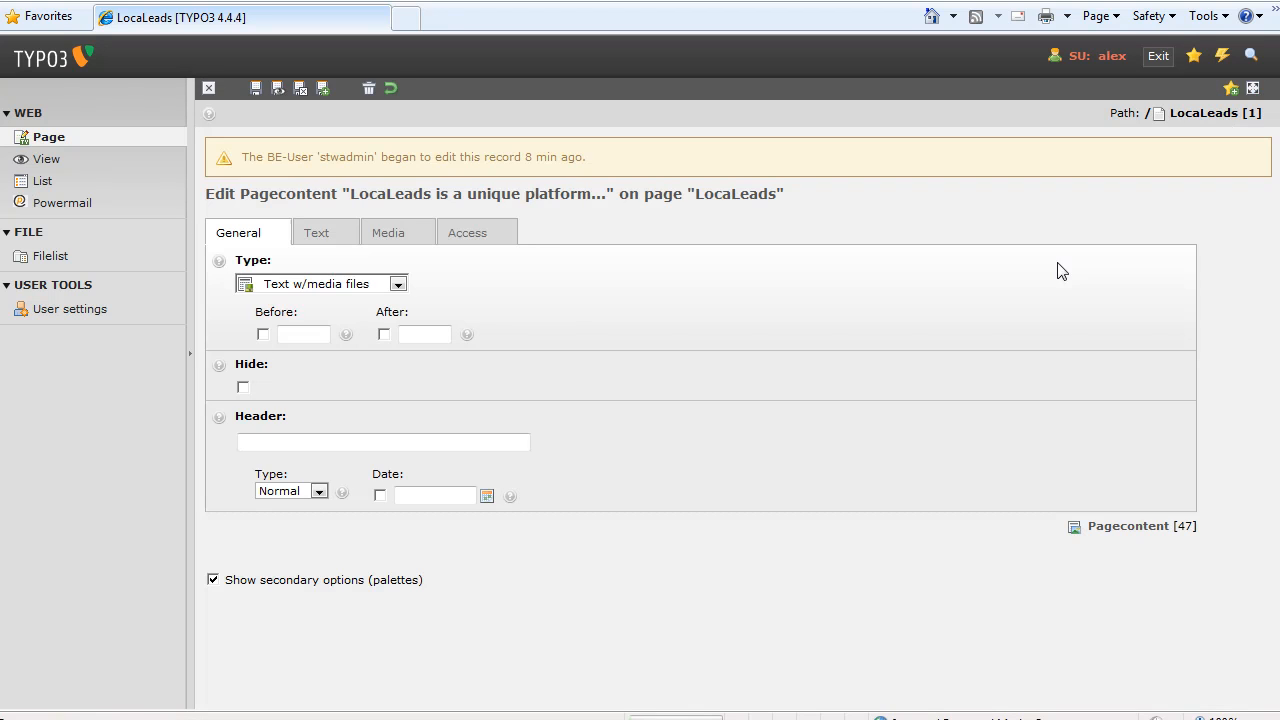
- Show the Media tab: dummy_01.rgg, 460 px width, YouTube link as alternative text
left_click(388, 232)
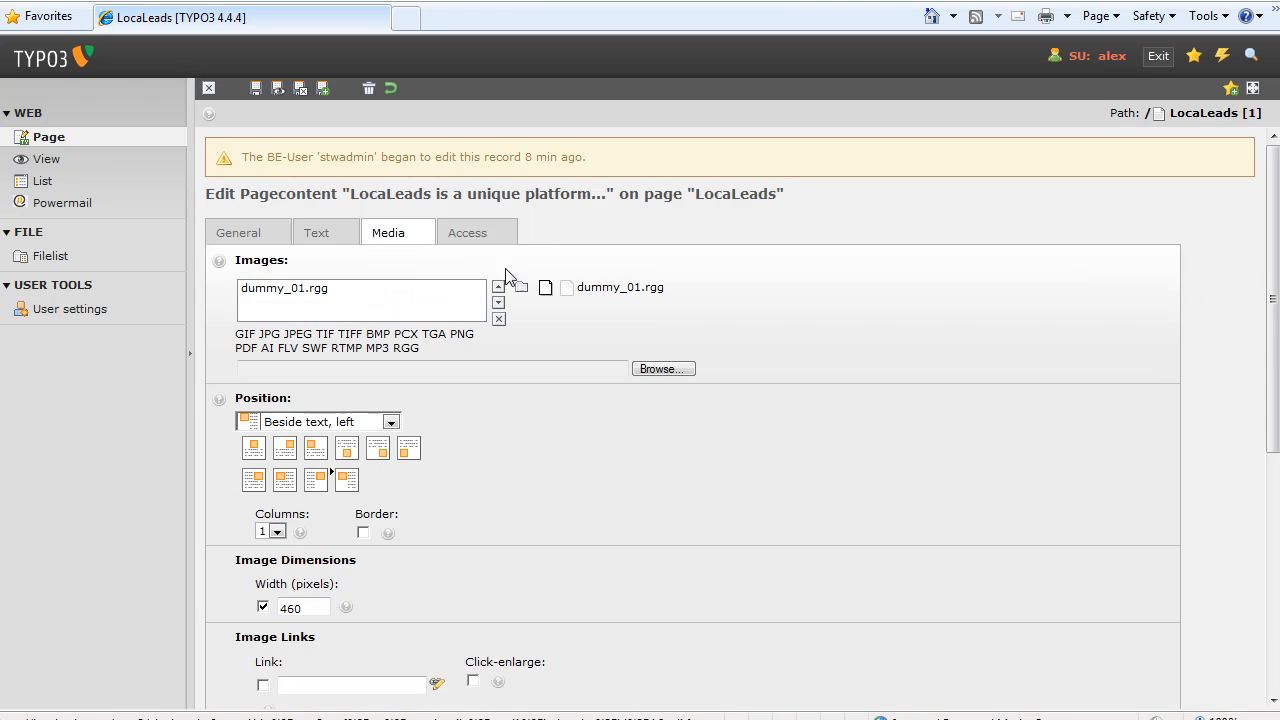
scroll("down", 3)
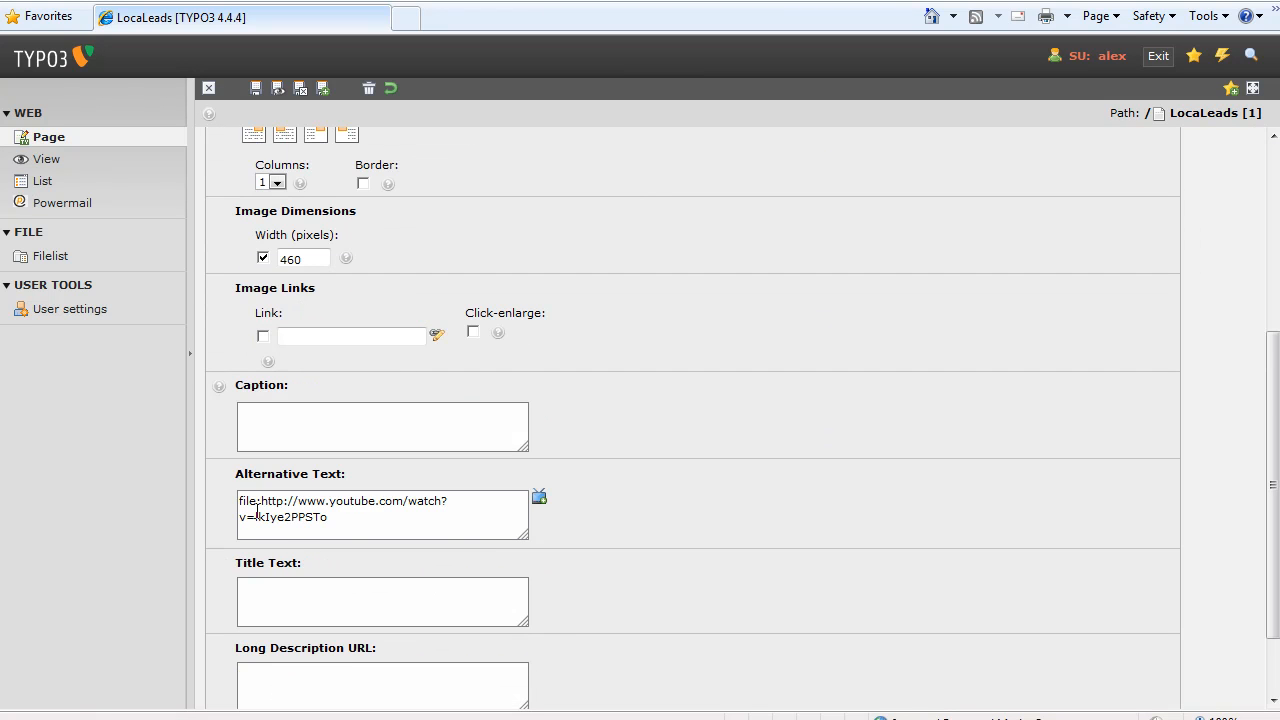
mouse_move(417, 537)
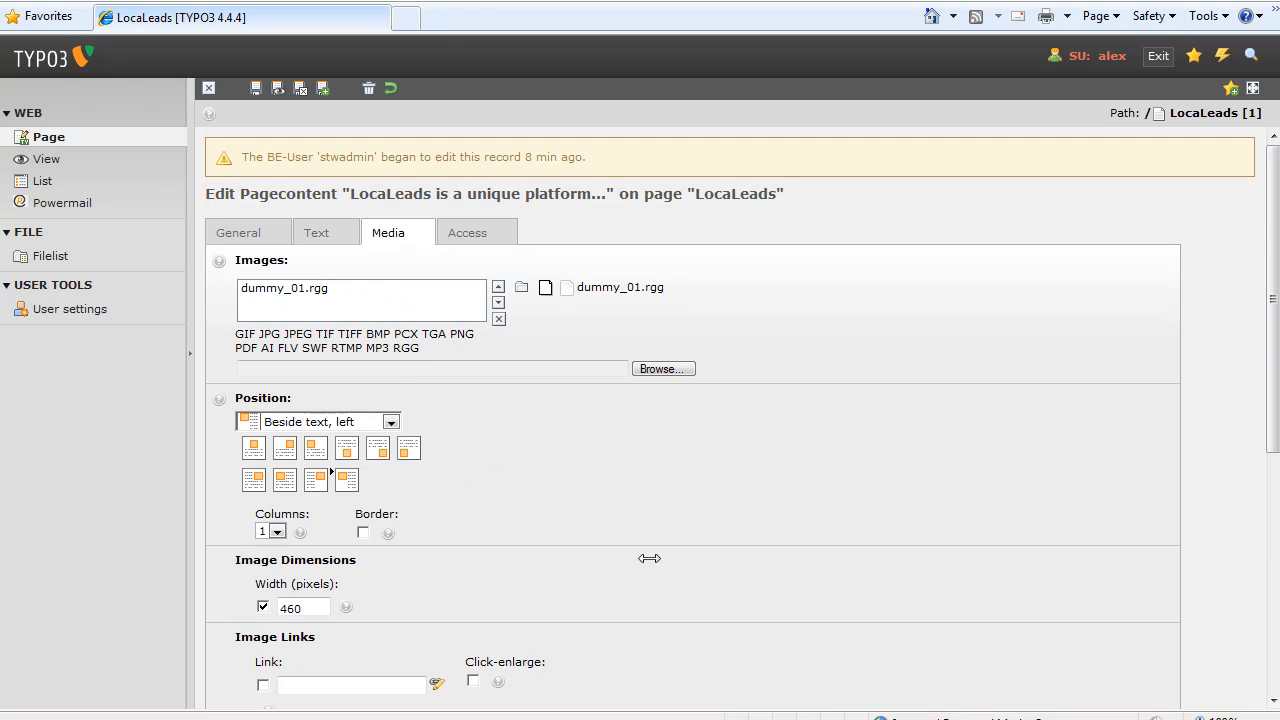
scroll("down", 3)
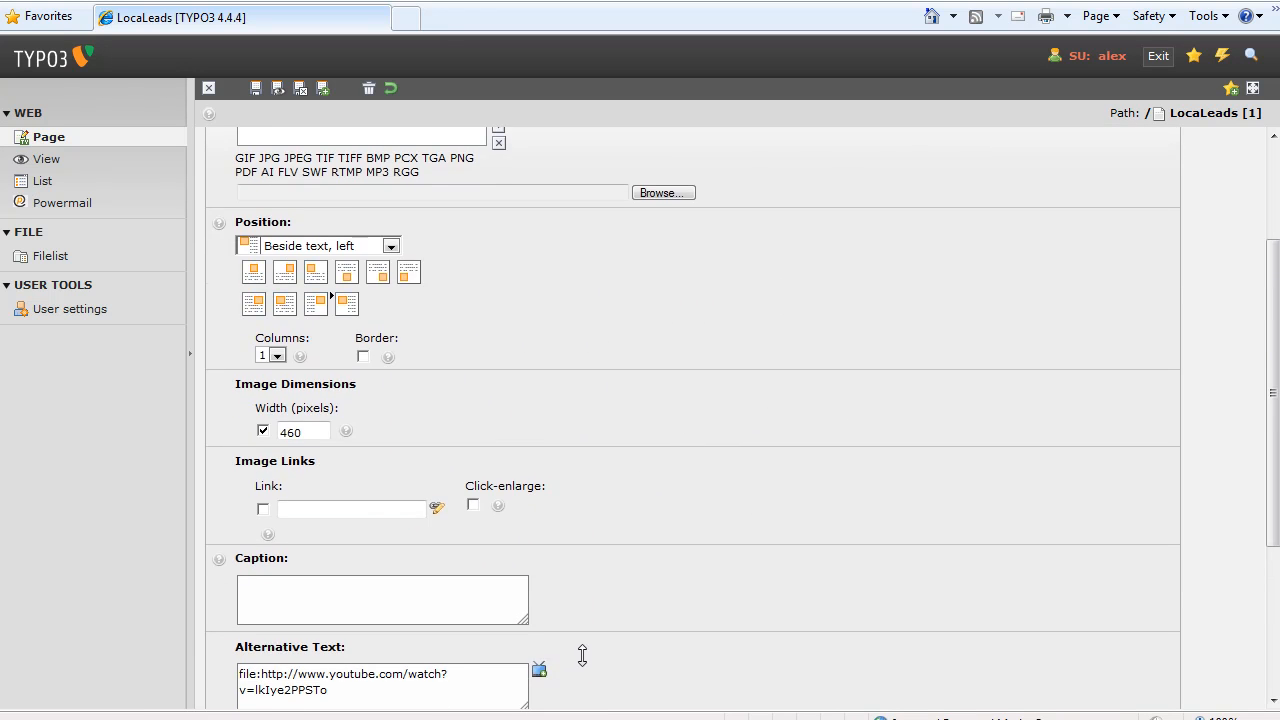
scroll("down", 3)
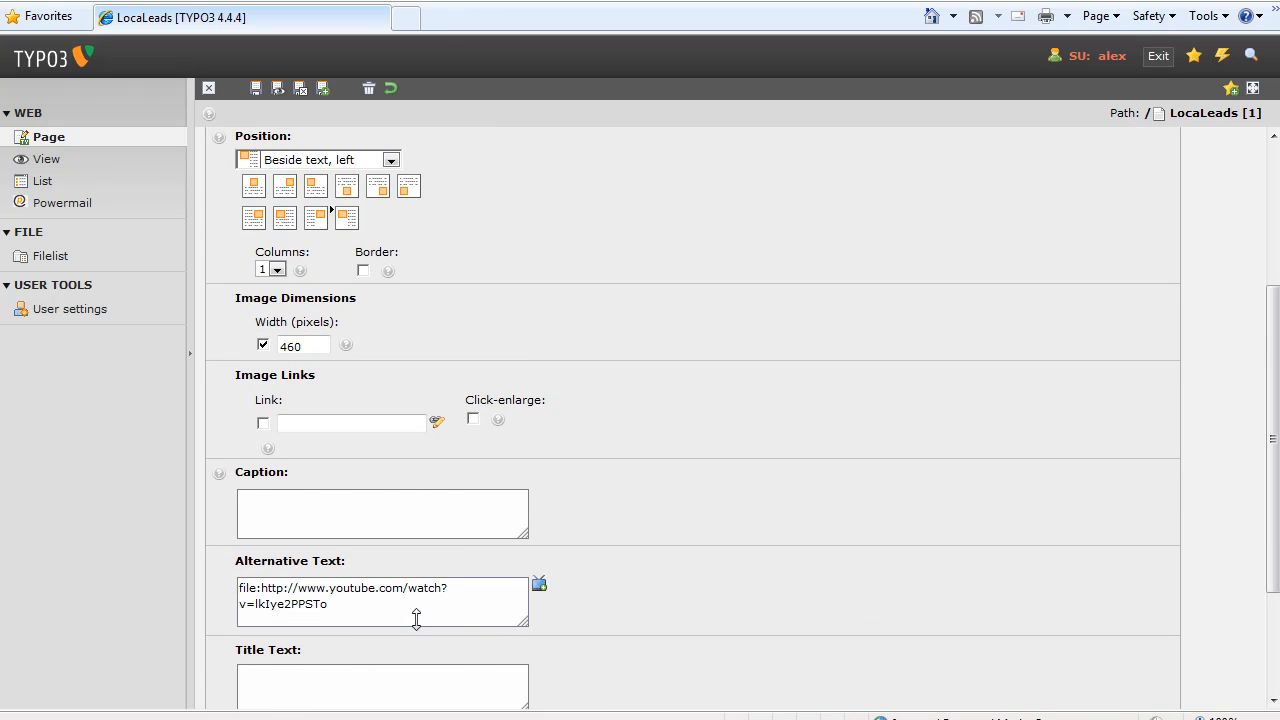
mouse_move(601, 419)
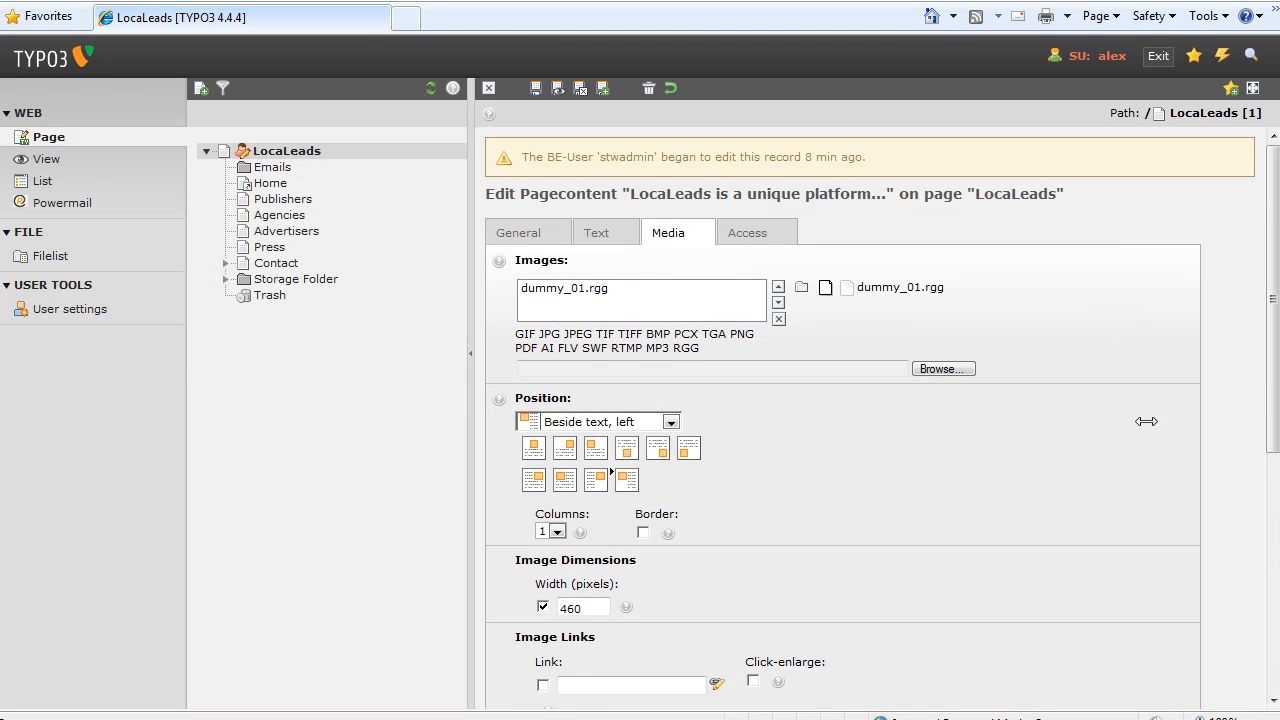
mouse_move(489, 88)
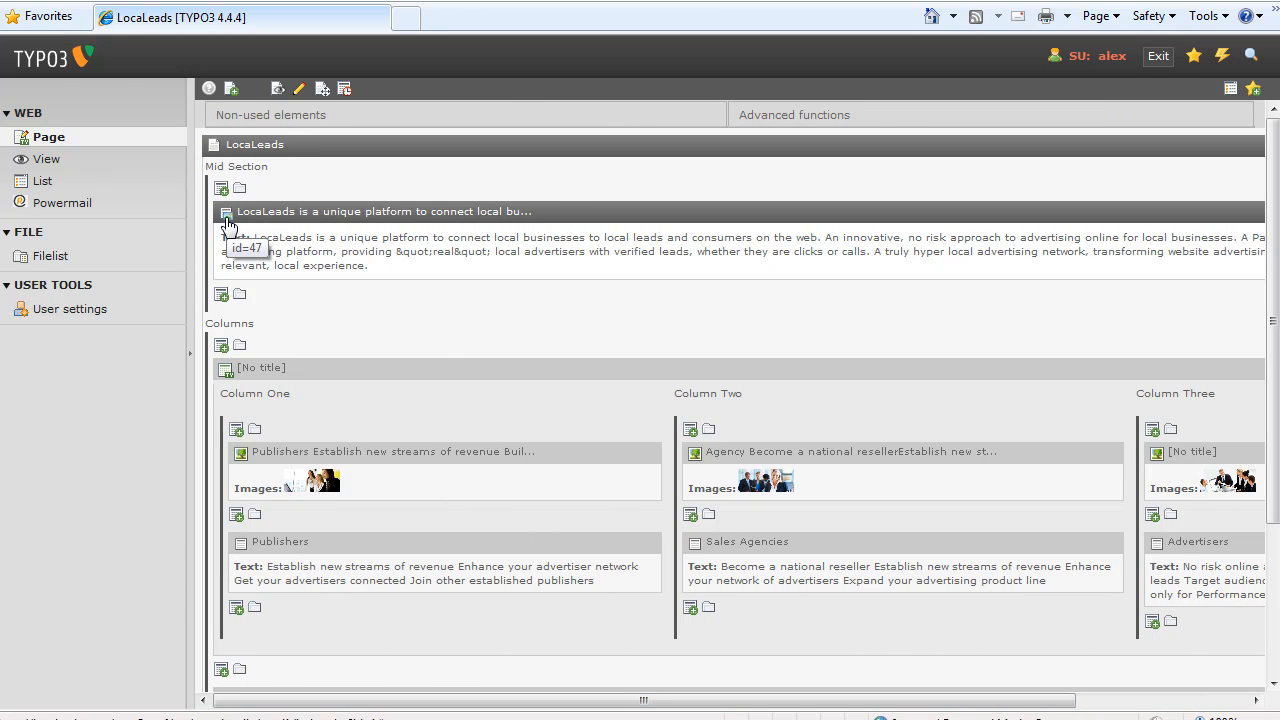
- Open the context menu of the 'LocaLeads is a unique platform' content element
left_click(225, 213)
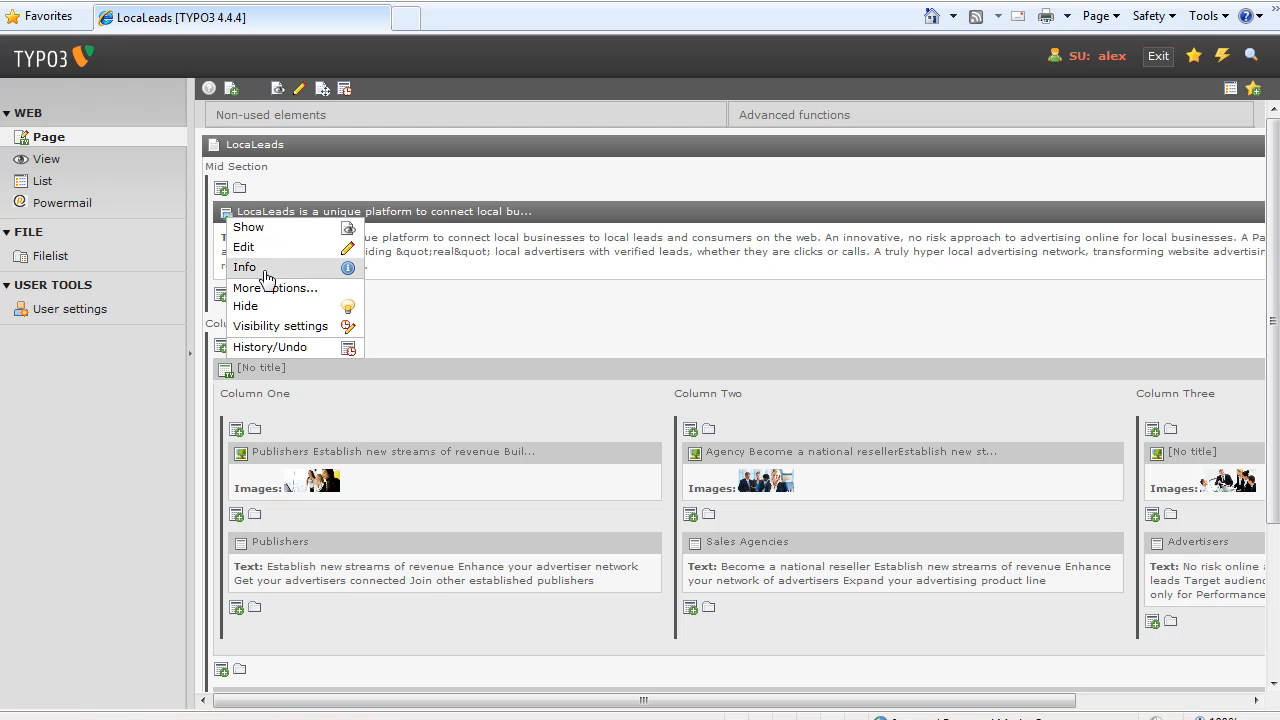
mouse_move(285, 351)
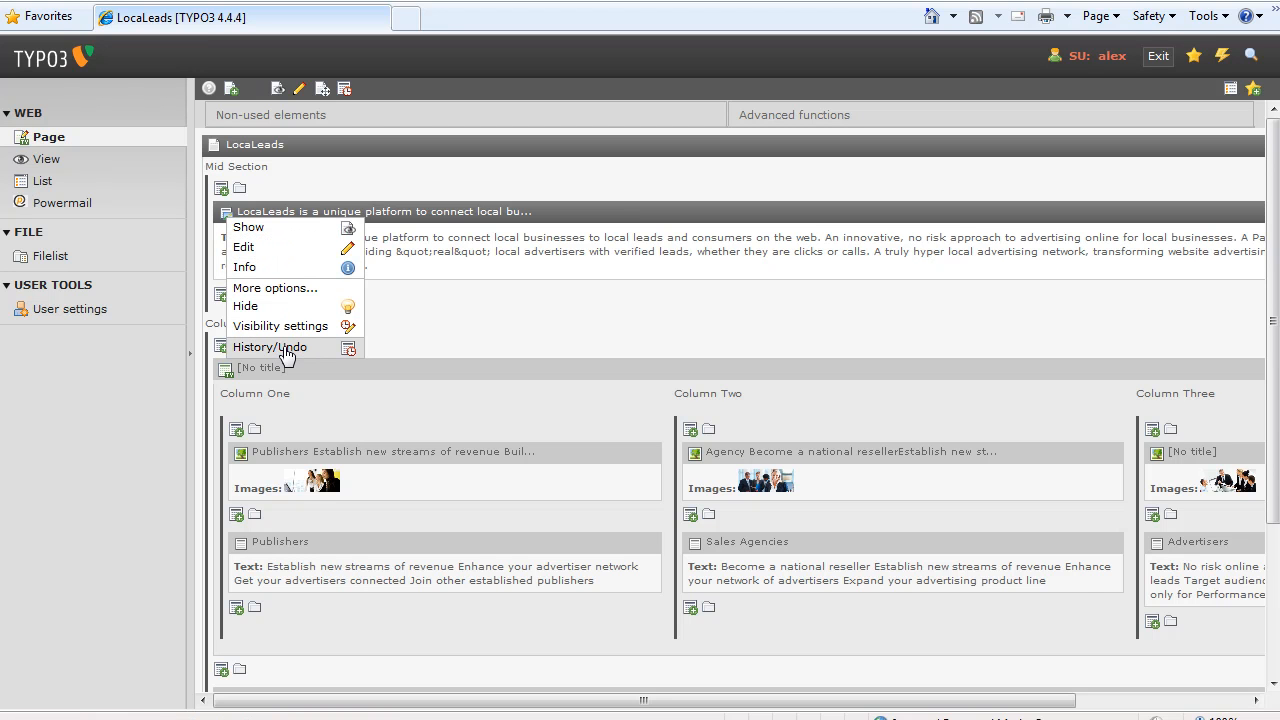
- Review the element's History/Undo changelog of YouTube link edits, then return to the page layout
left_click(270, 347)
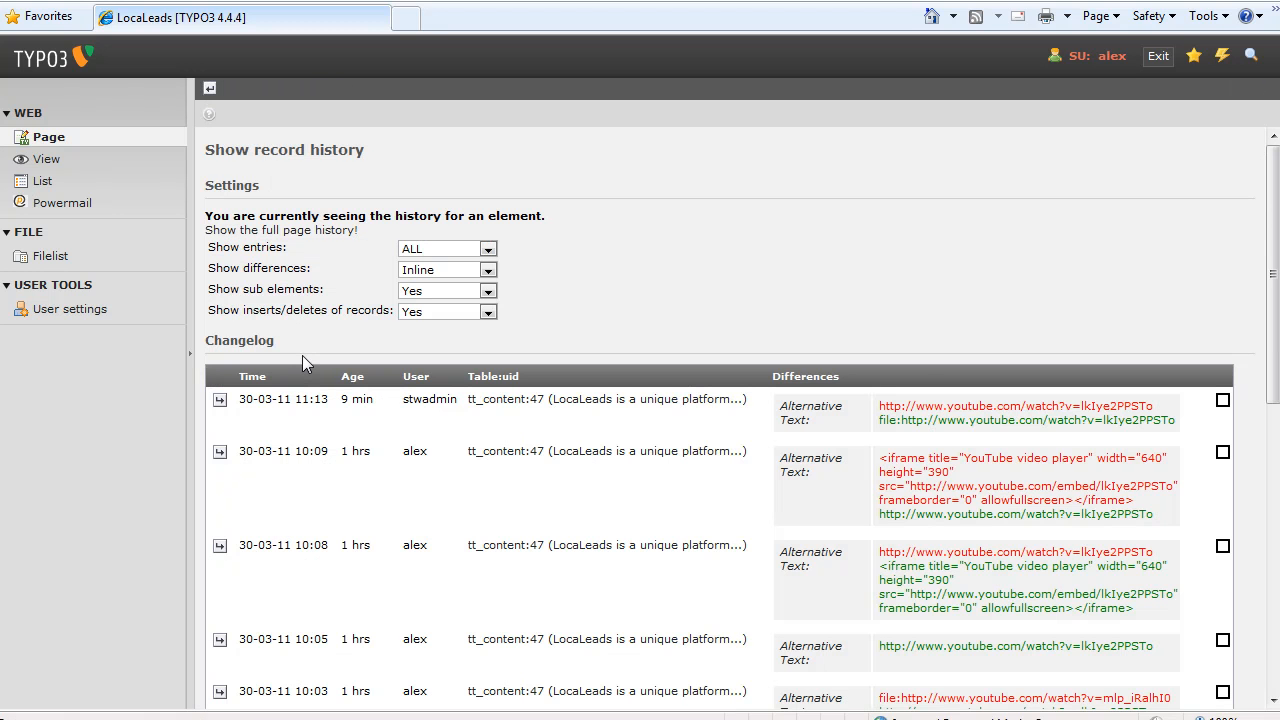
mouse_move(610, 381)
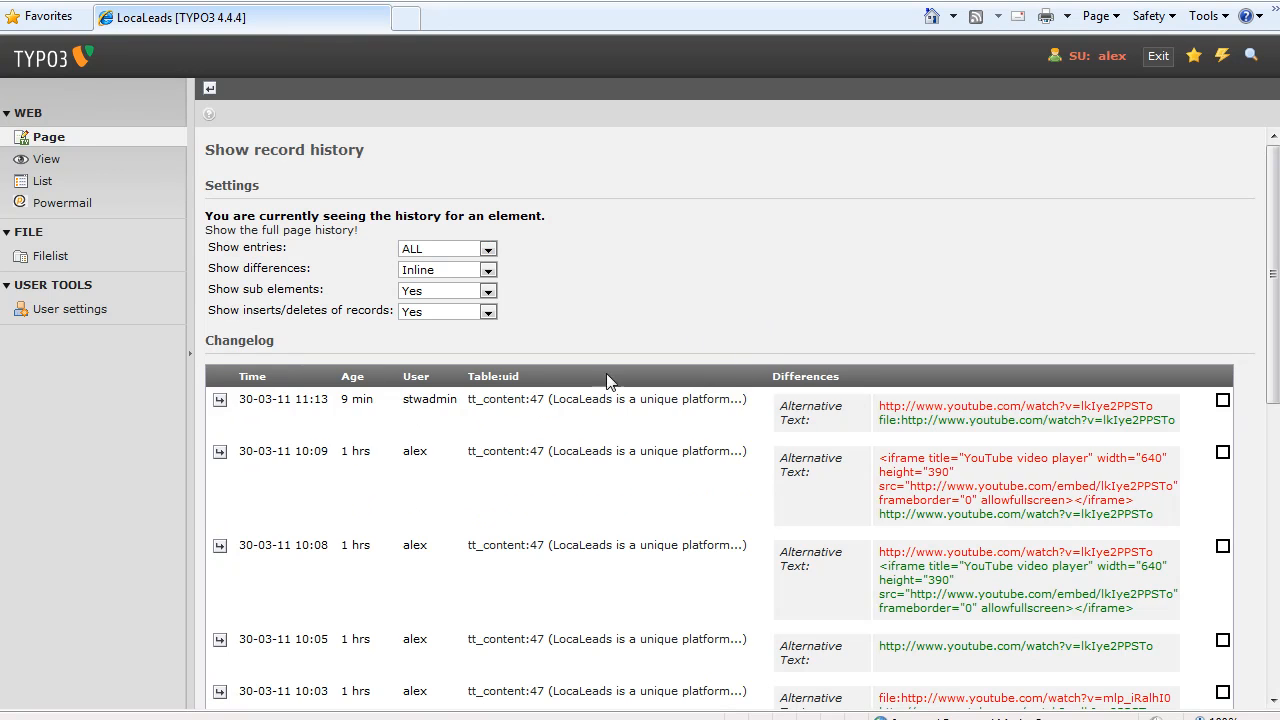
mouse_move(930, 284)
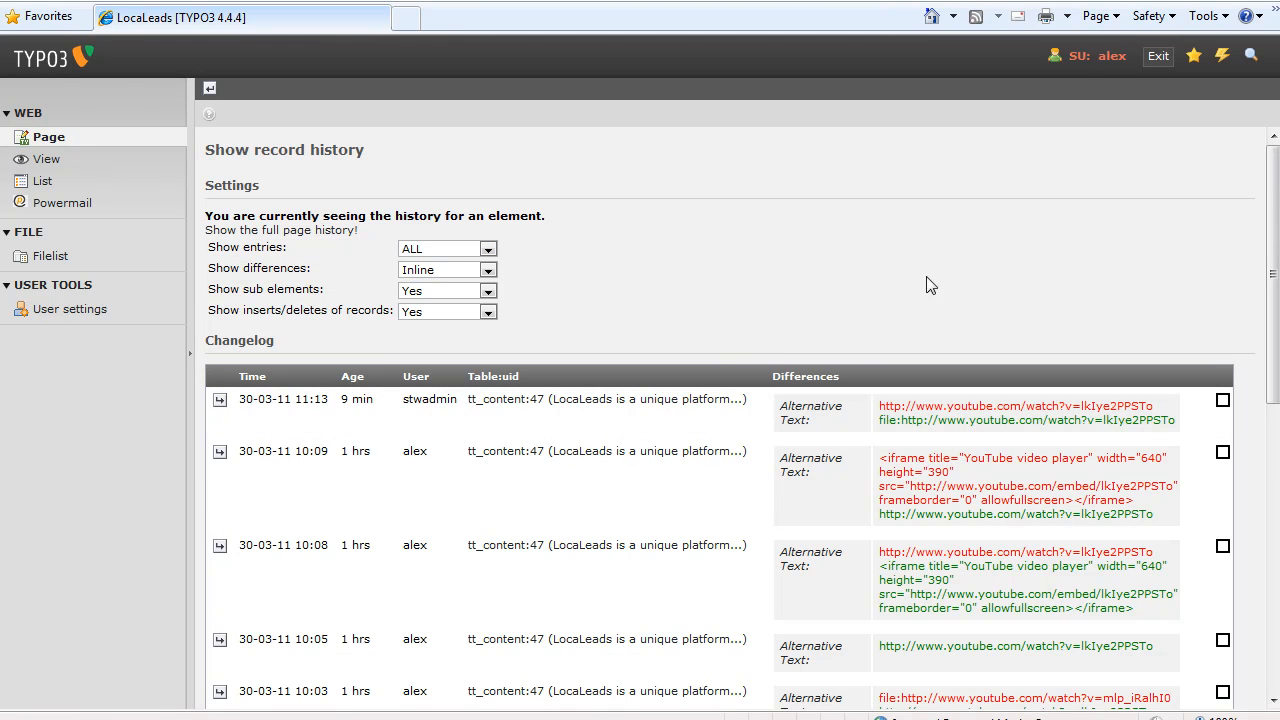
scroll("down", 3)
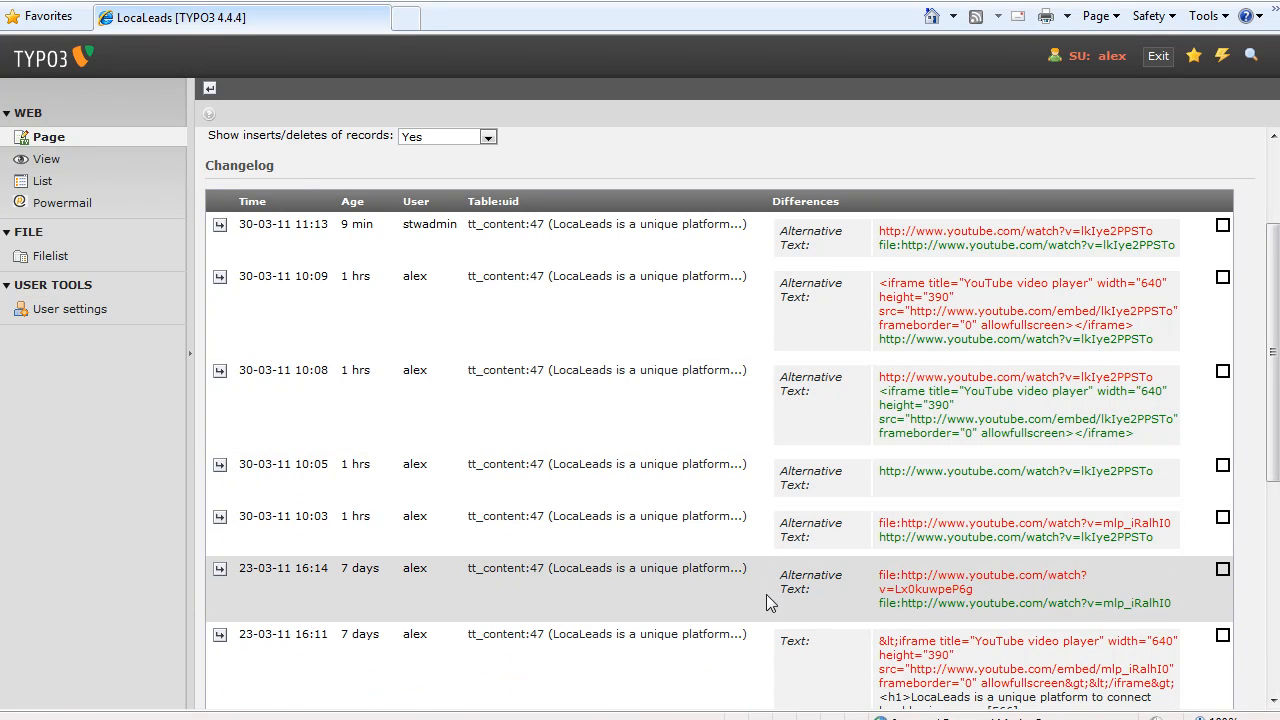
mouse_move(890, 588)
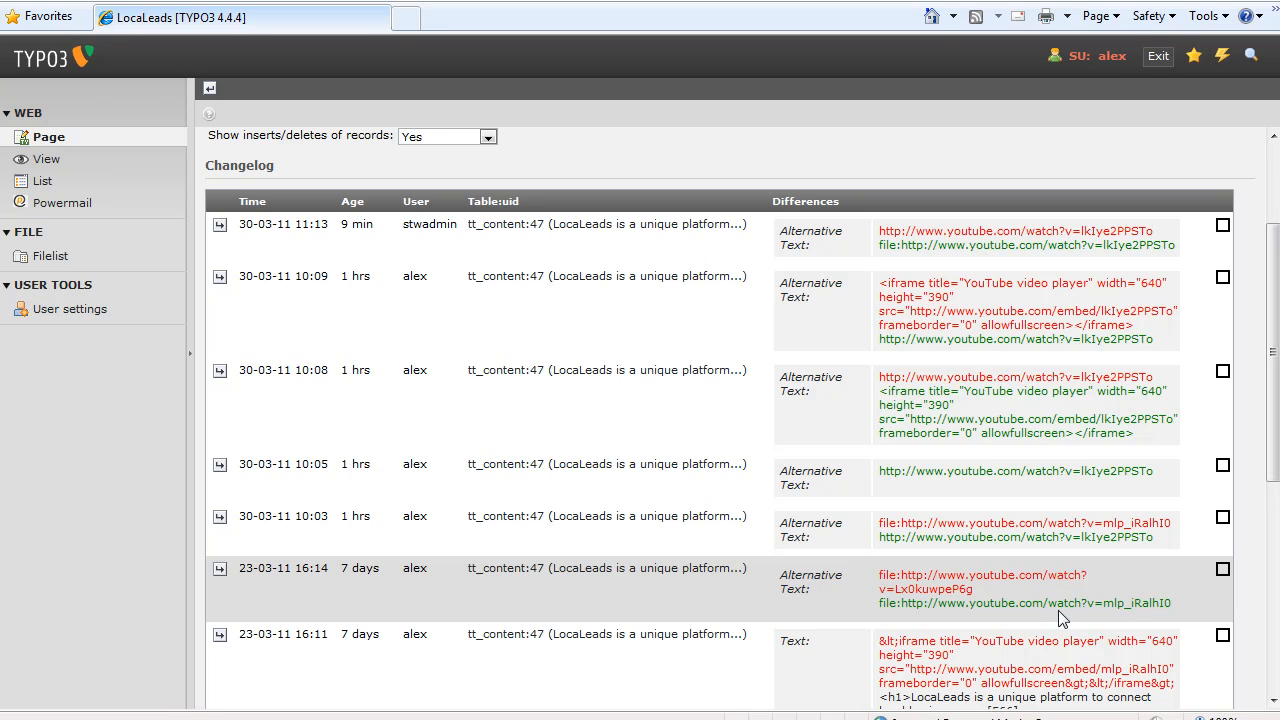
mouse_move(1013, 599)
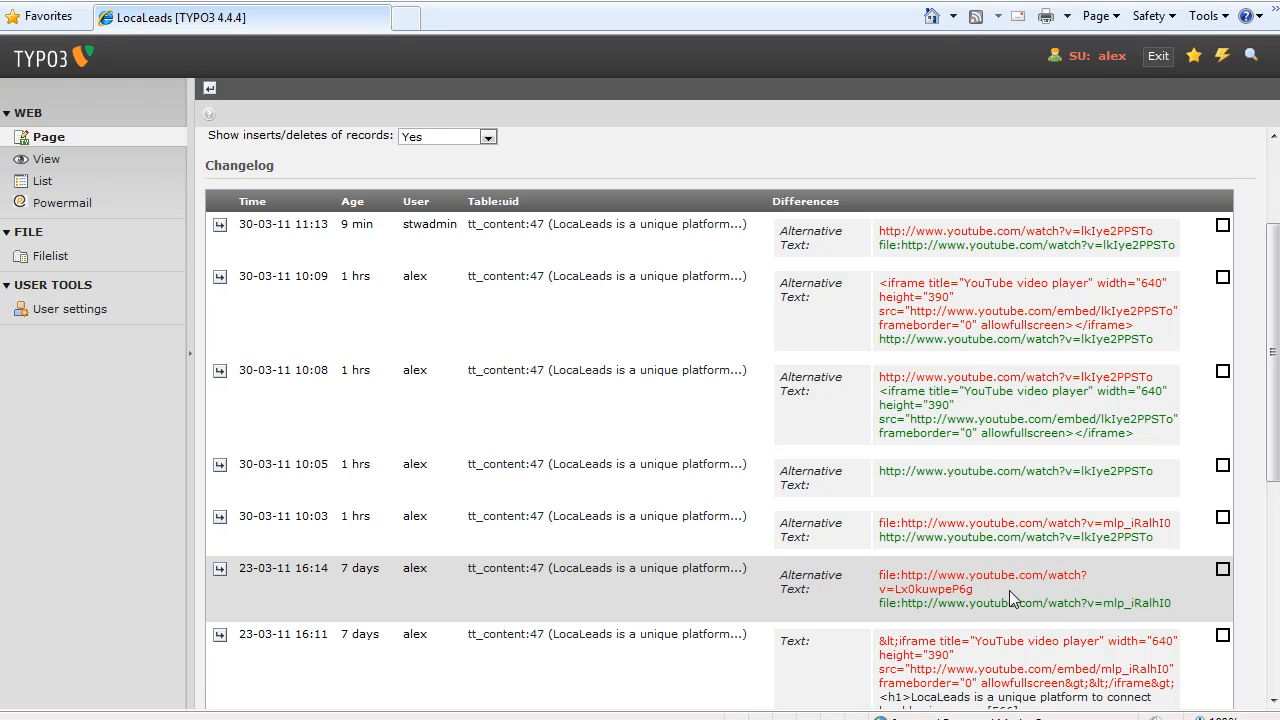
mouse_move(930, 605)
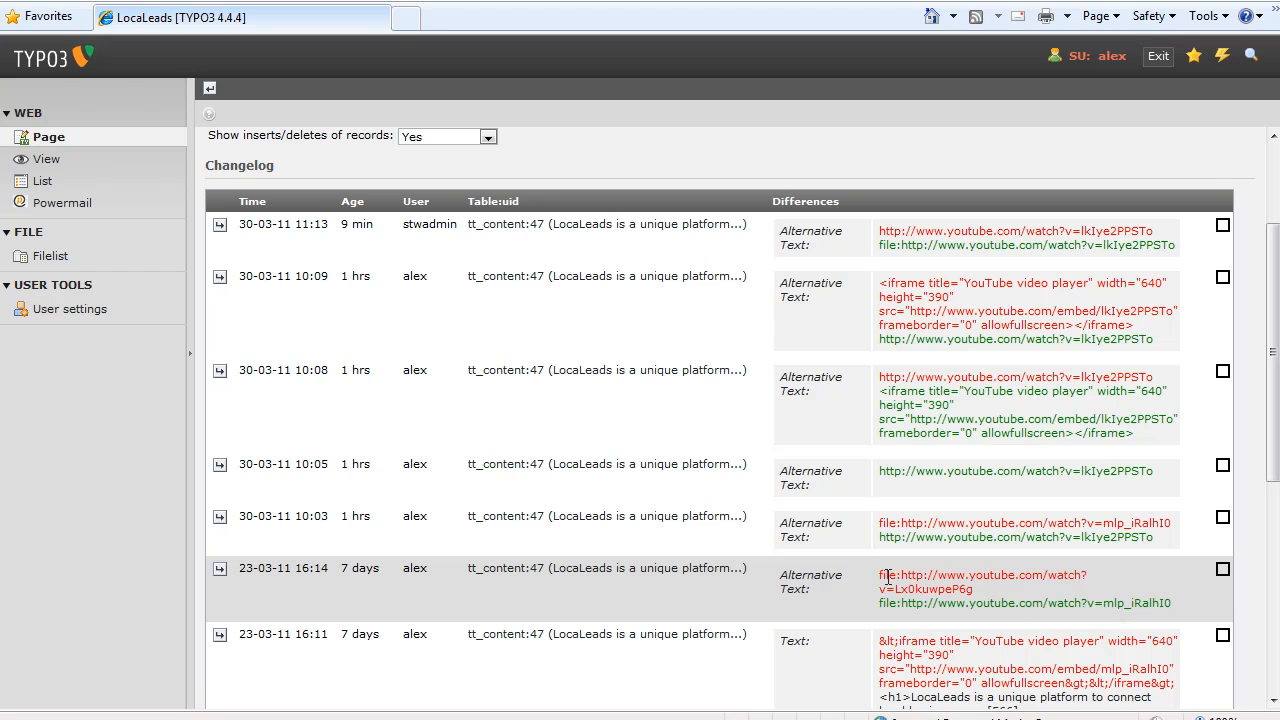
mouse_move(1095, 627)
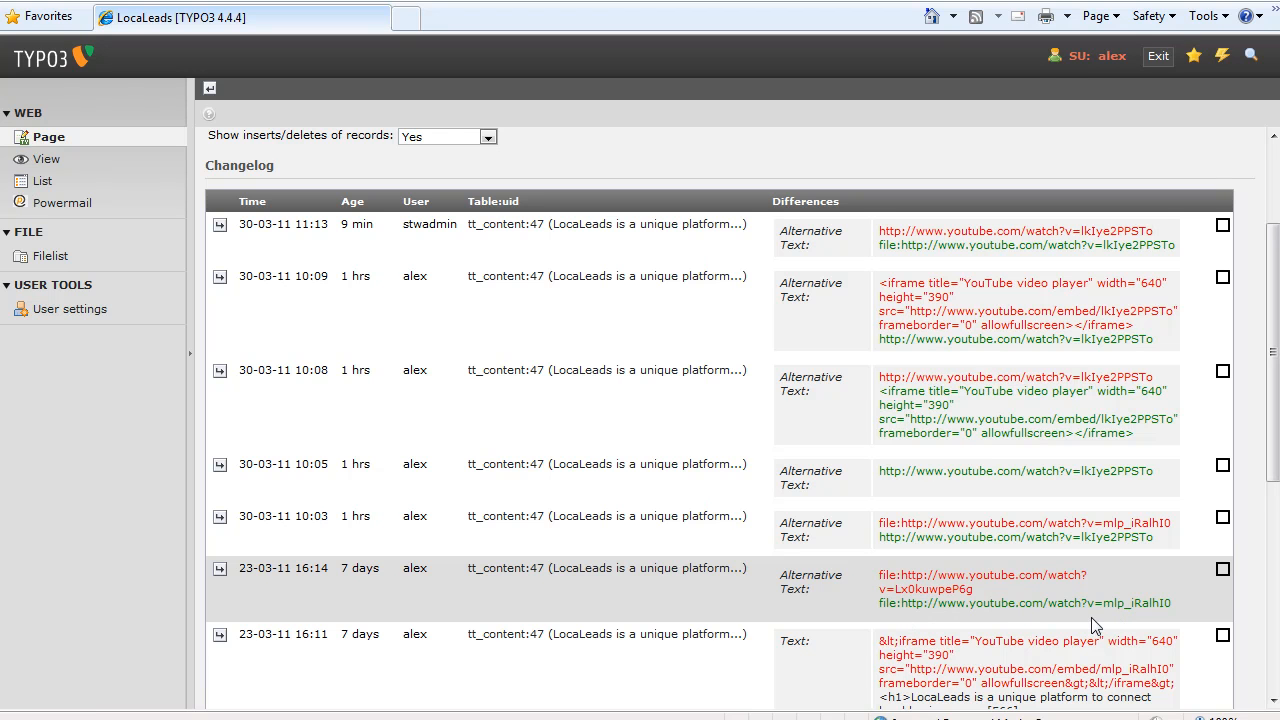
mouse_move(880, 558)
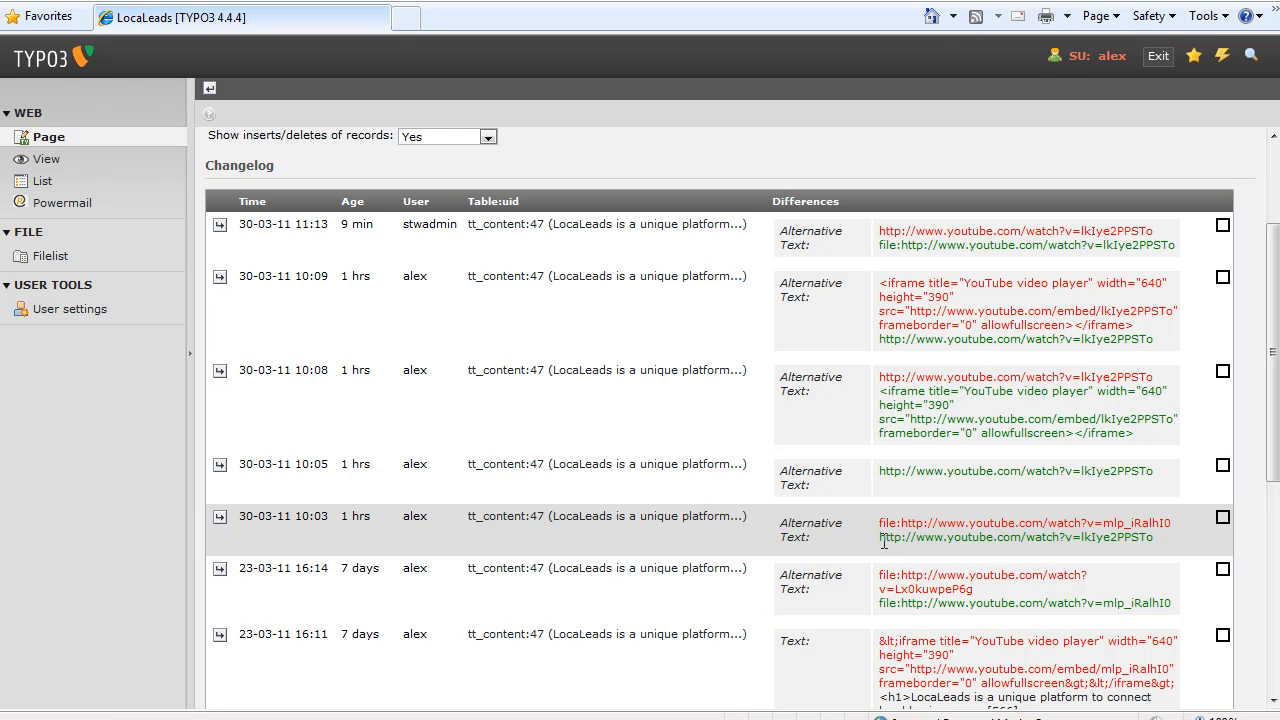
mouse_move(877, 534)
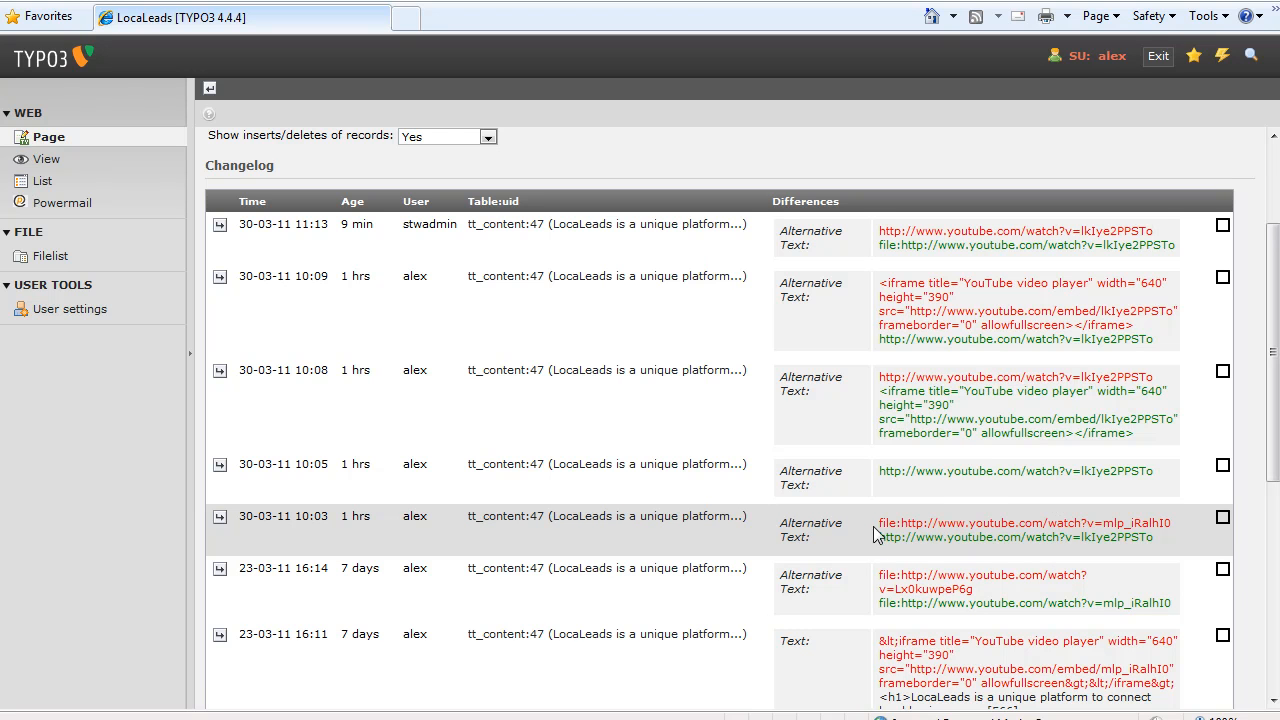
mouse_move(878, 540)
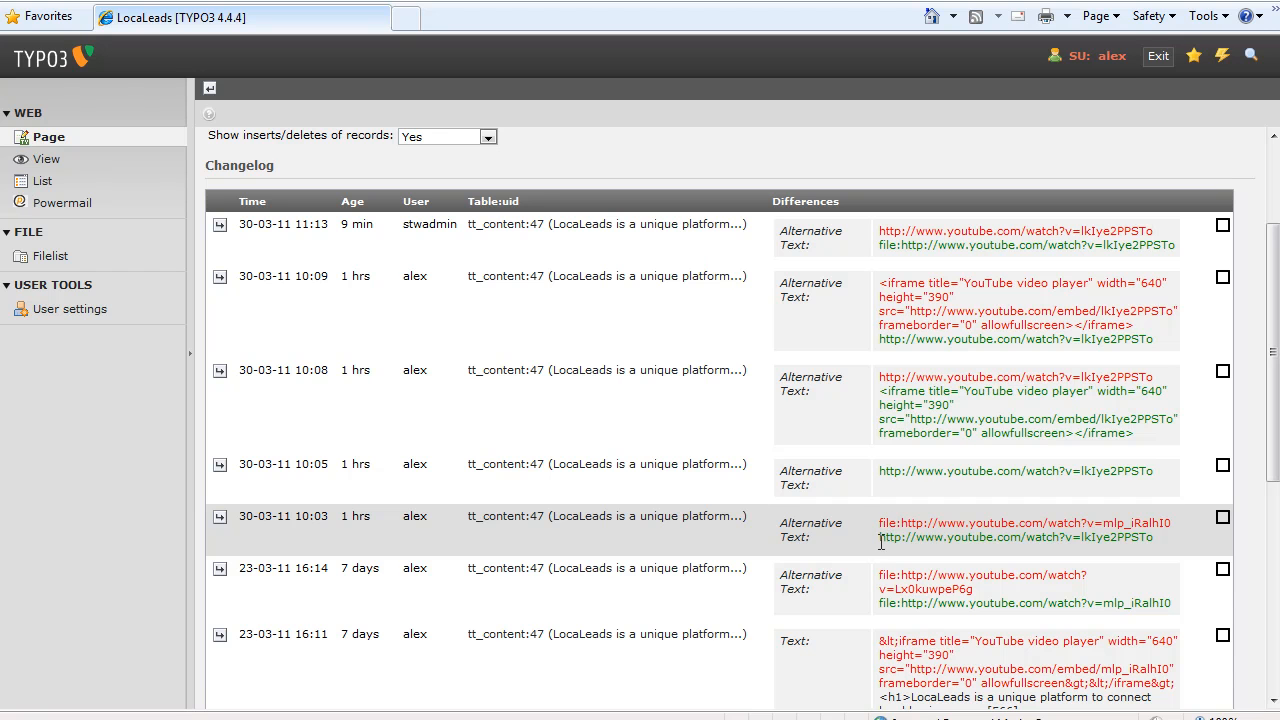
mouse_move(897, 557)
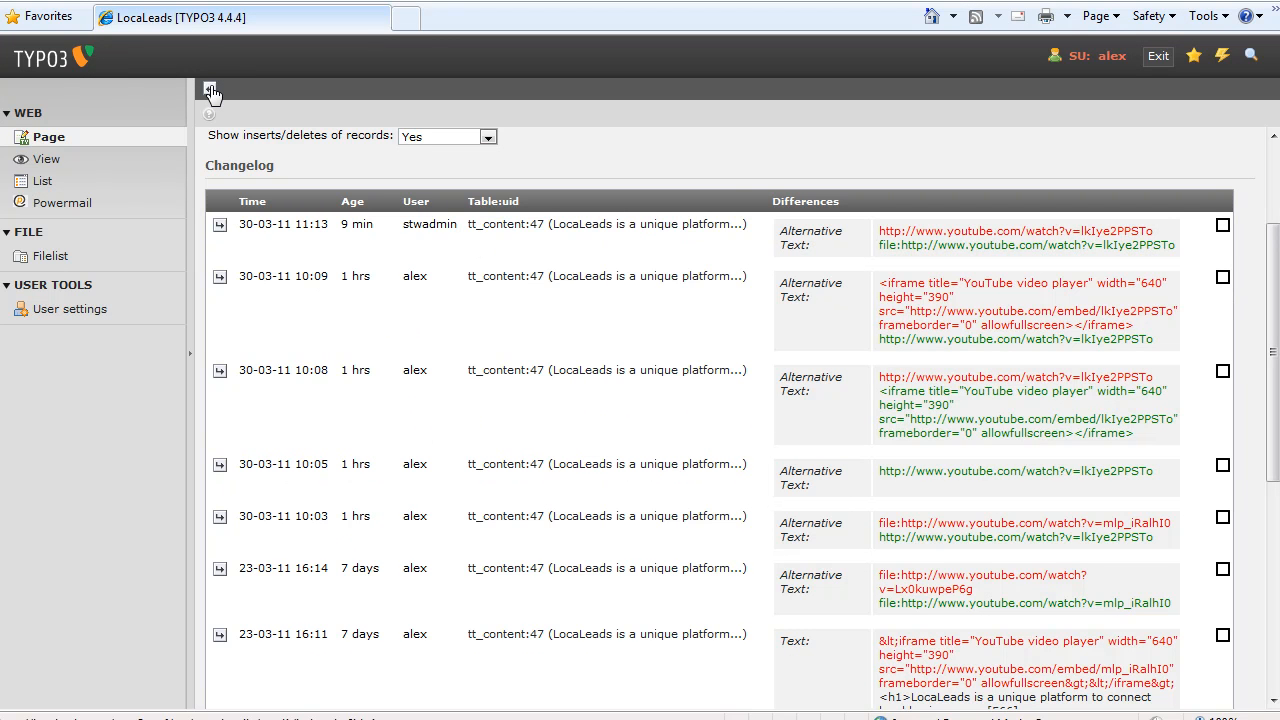
left_click(210, 89)
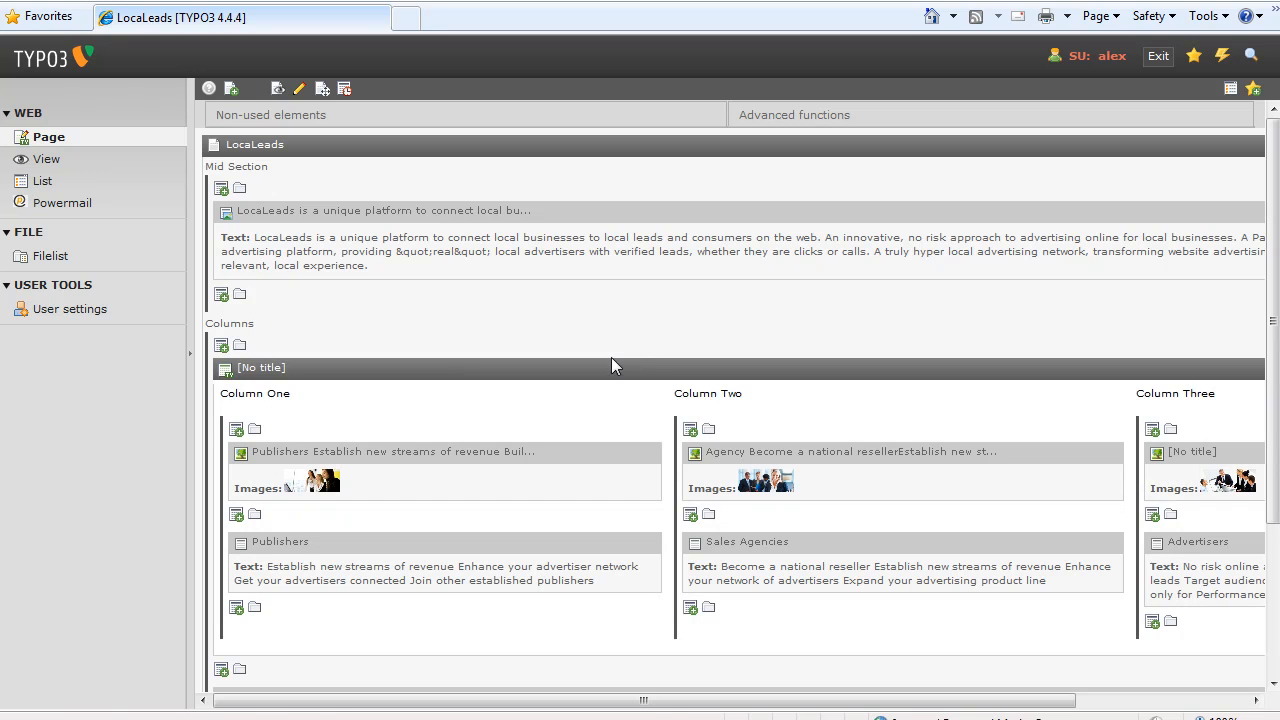
mouse_move(226, 218)
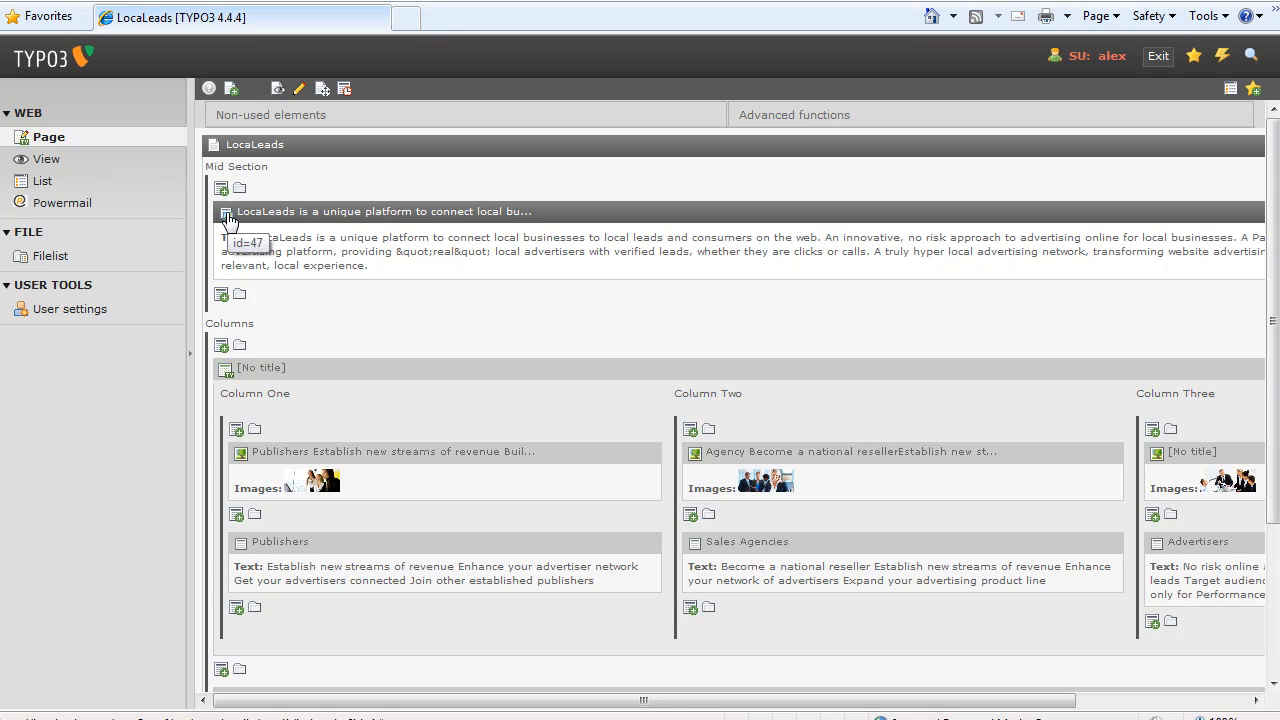
left_click(226, 211)
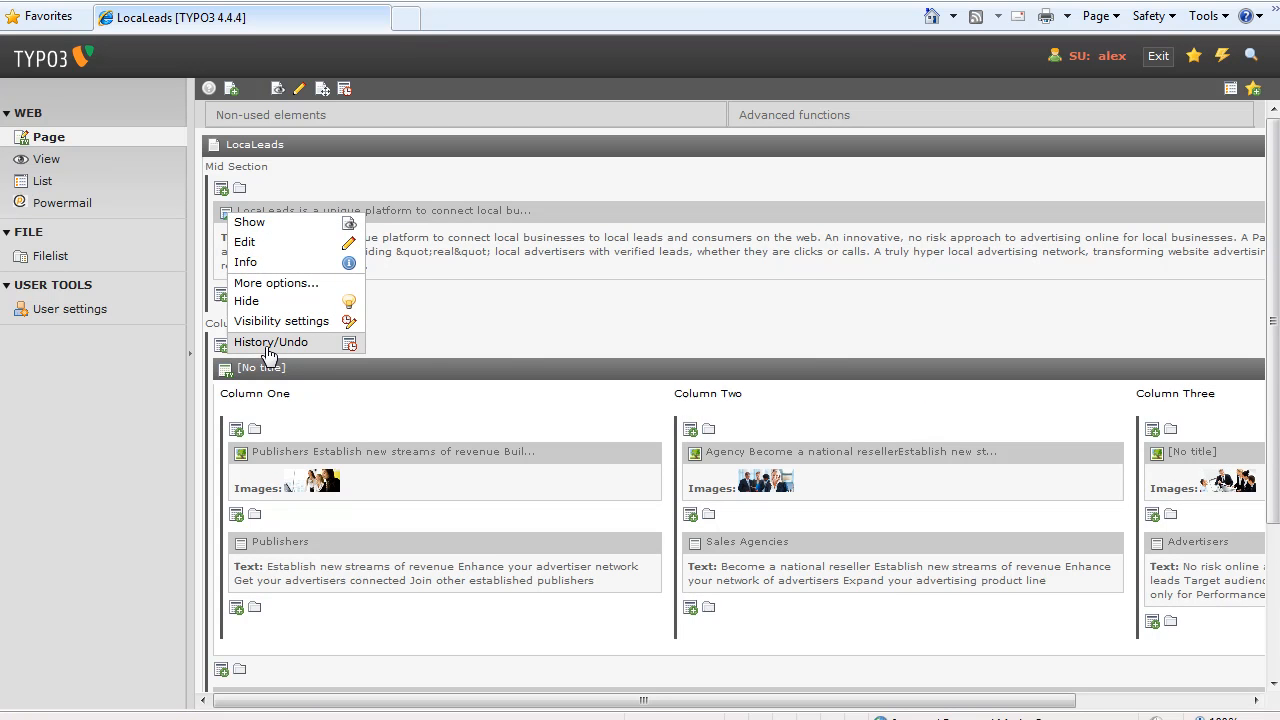
left_click(270, 342)
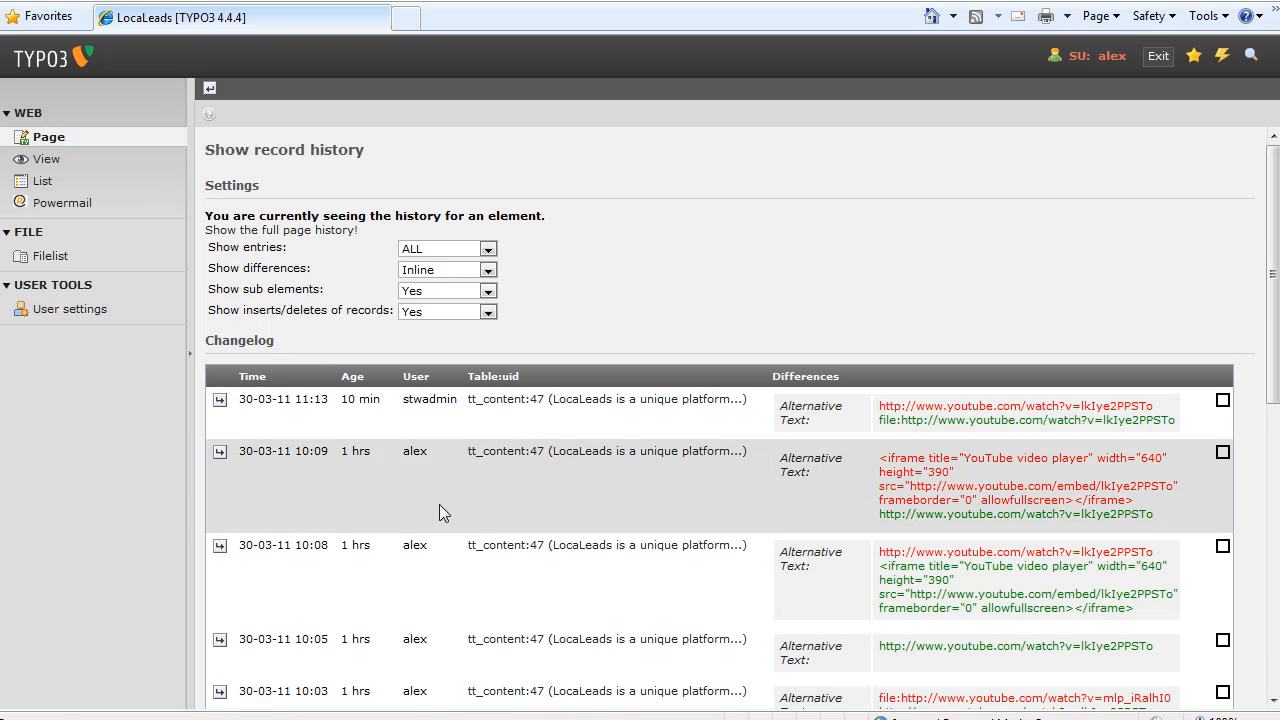
mouse_move(925, 683)
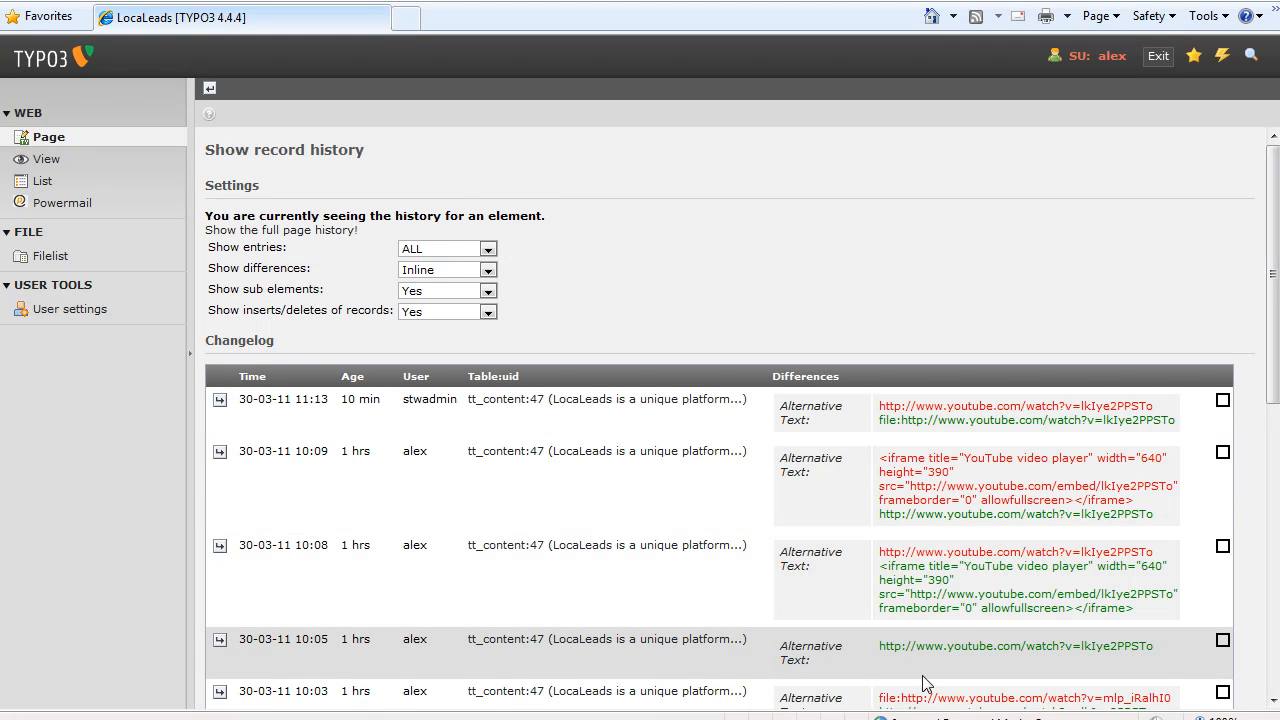
mouse_move(219, 640)
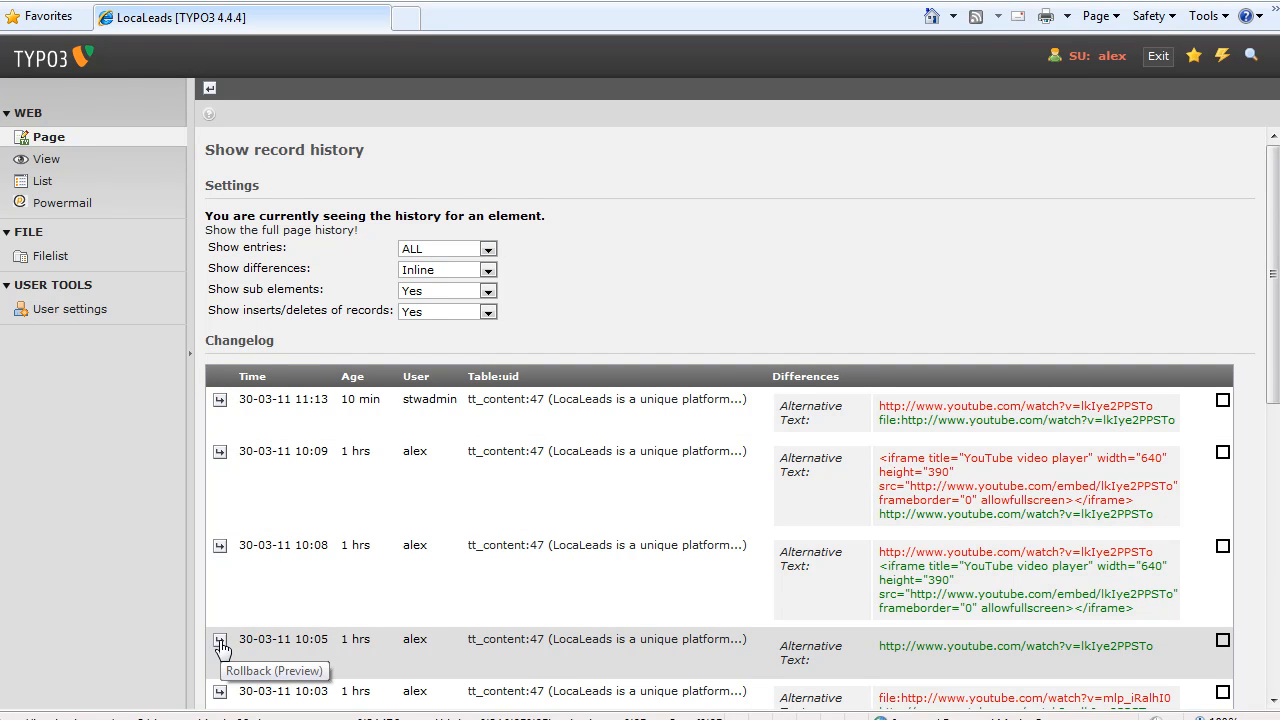